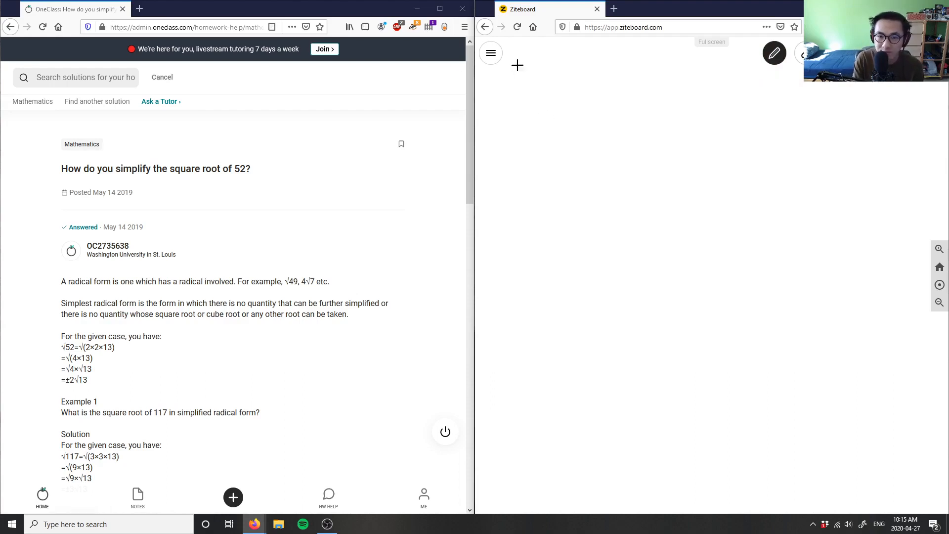
Handwrite "4) √52" near the top left of the whiteboard
drag(517, 65, 515, 140)
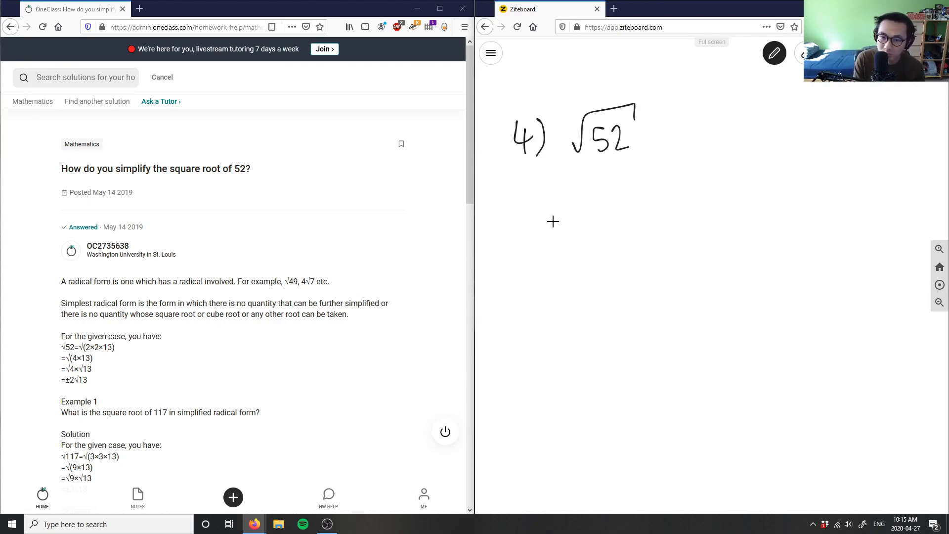
Handwrite "= √2 × √26" on the line below problem 4
drag(556, 223, 569, 227)
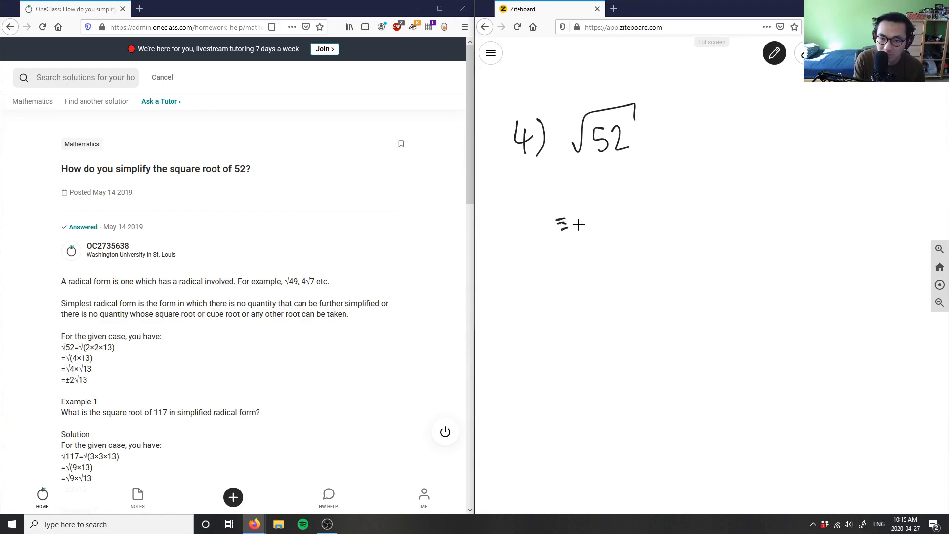
drag(566, 226, 630, 213)
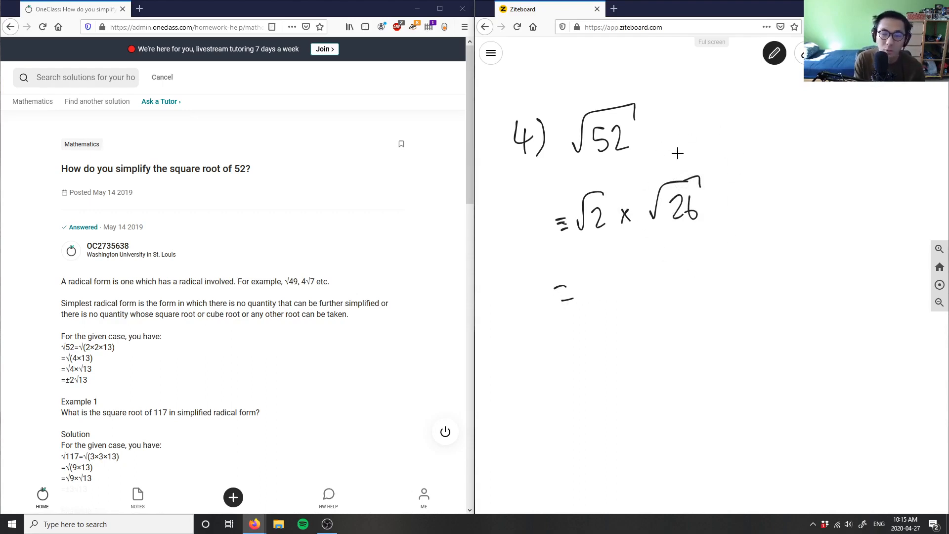
mouse_move(599, 263)
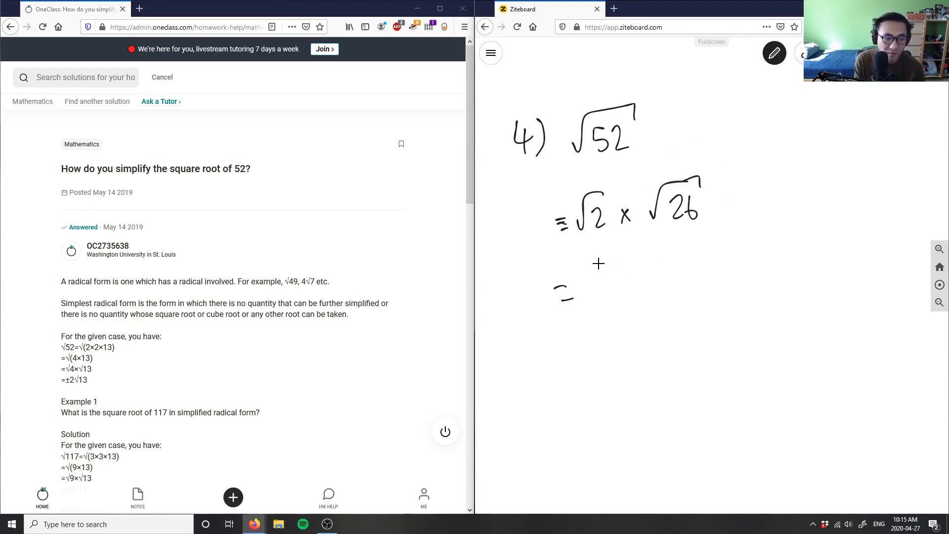
Handwrite "= √2 × √2 × √13" on the third line
drag(557, 297, 644, 287)
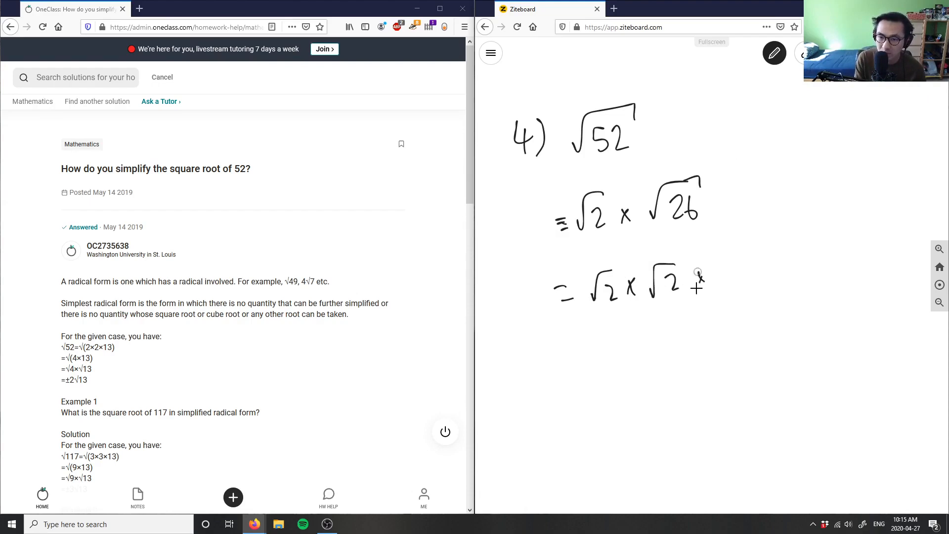
drag(699, 288, 760, 257)
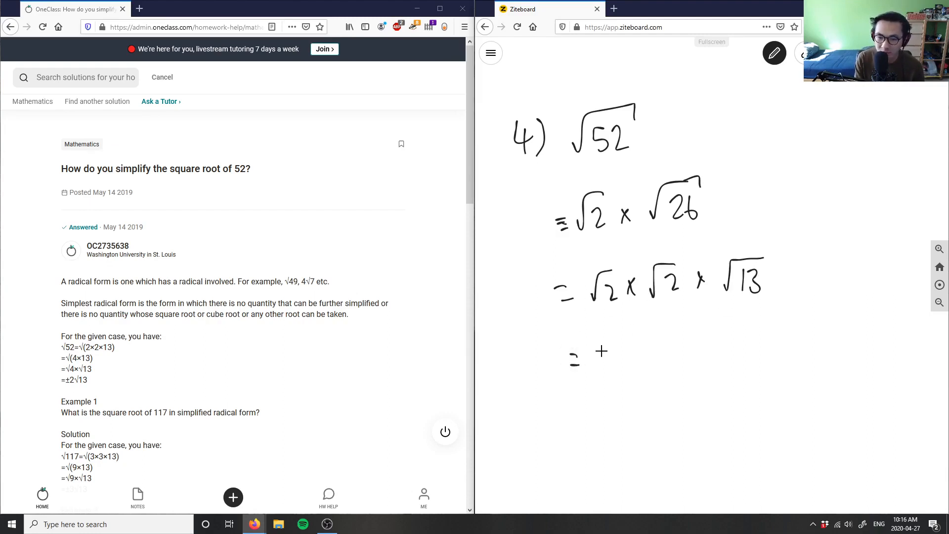
Handwrite the final answer "±2√13" on the fourth line
drag(603, 357, 663, 357)
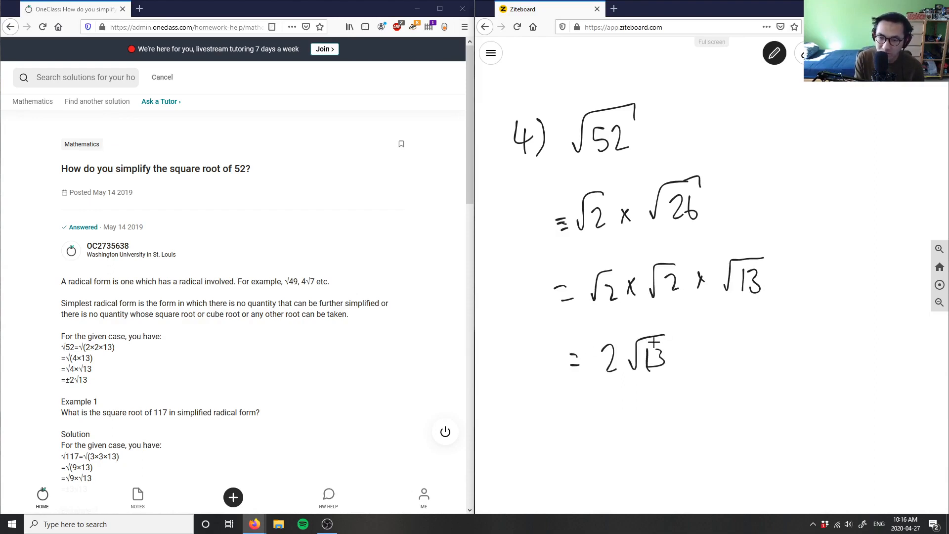
drag(581, 348, 599, 363)
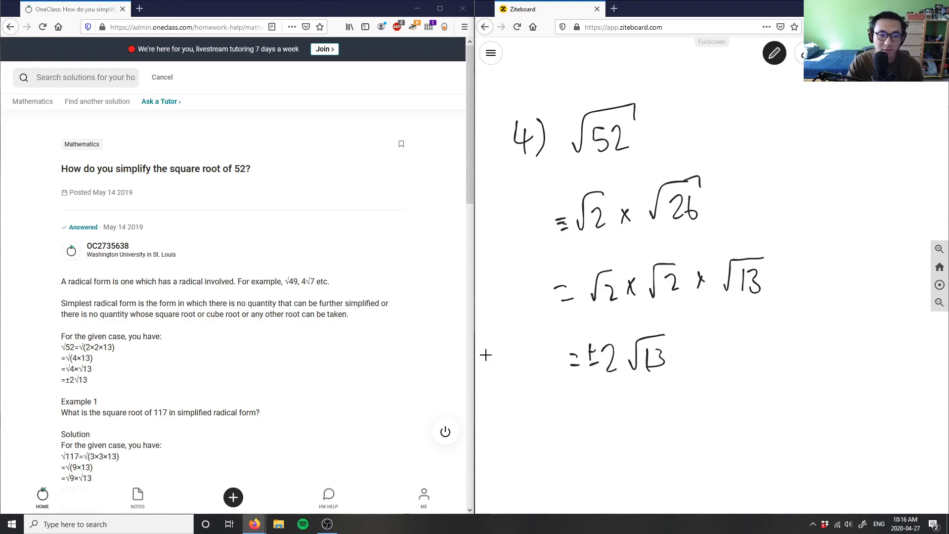
mouse_move(121, 388)
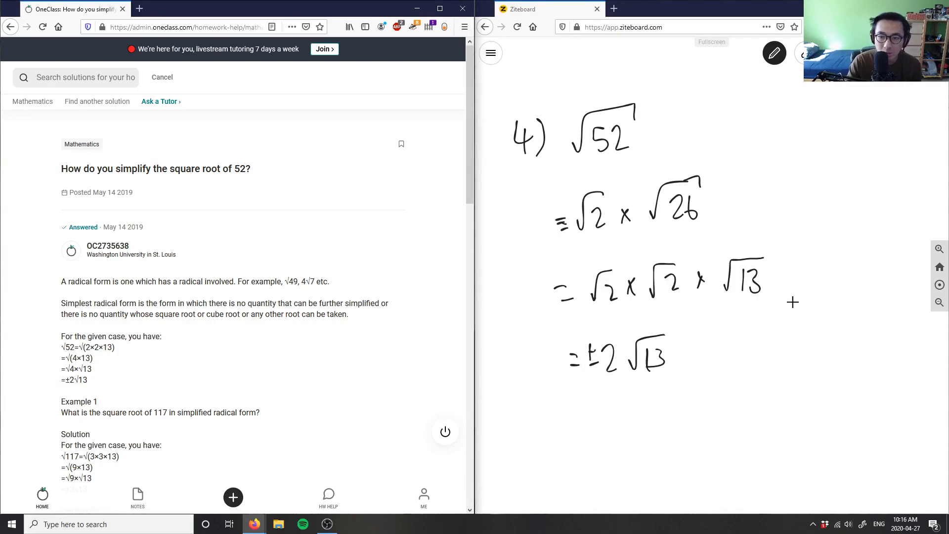
mouse_move(628, 259)
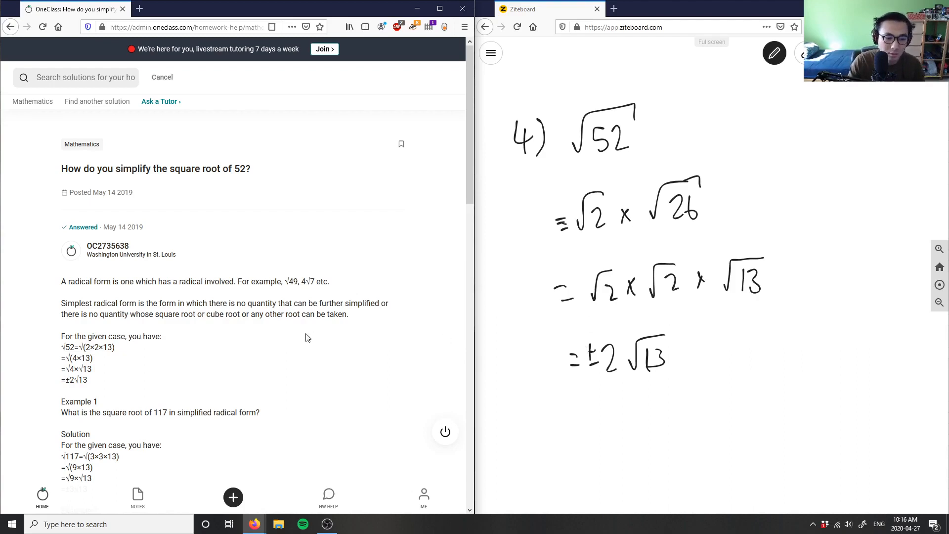
Type "Great solution and analsy" into the Verify solution comment box
scroll(down, 3)
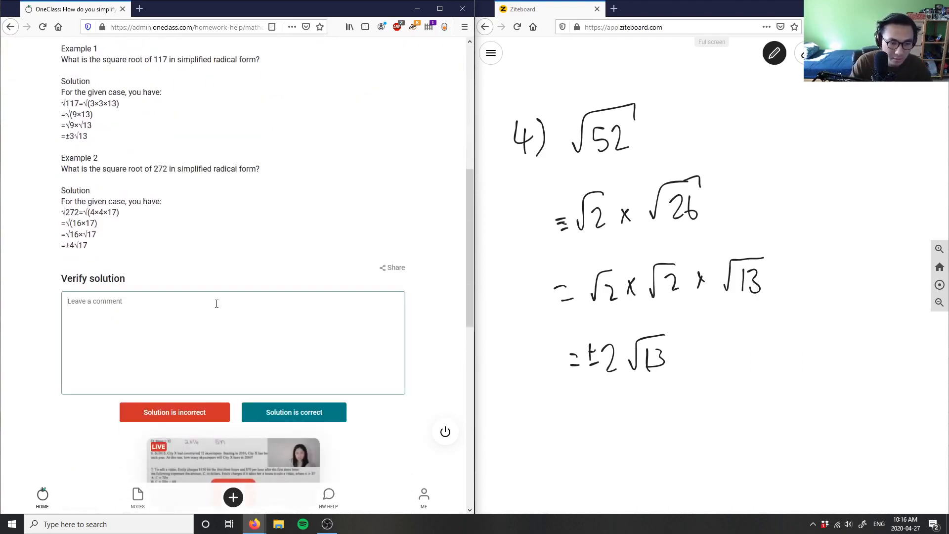
text(Great soluti)
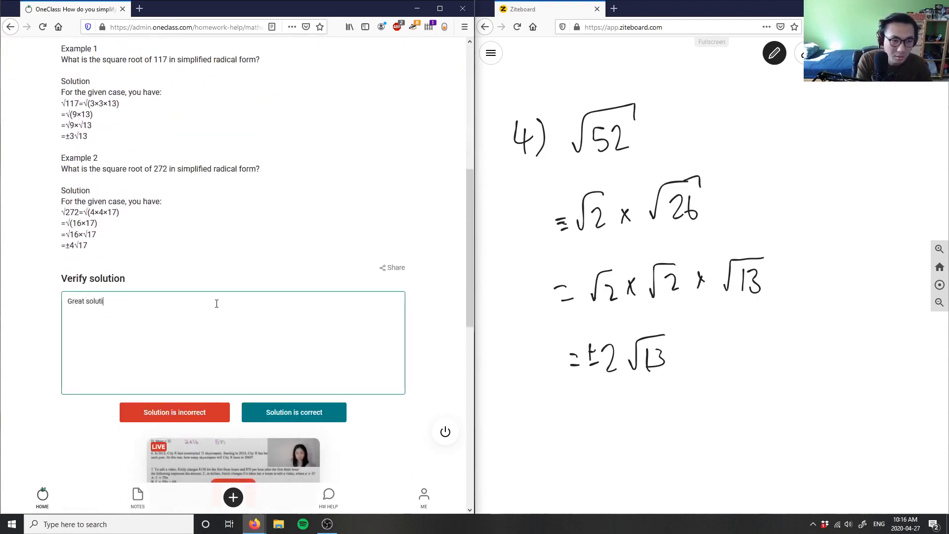
text(on and analsy)
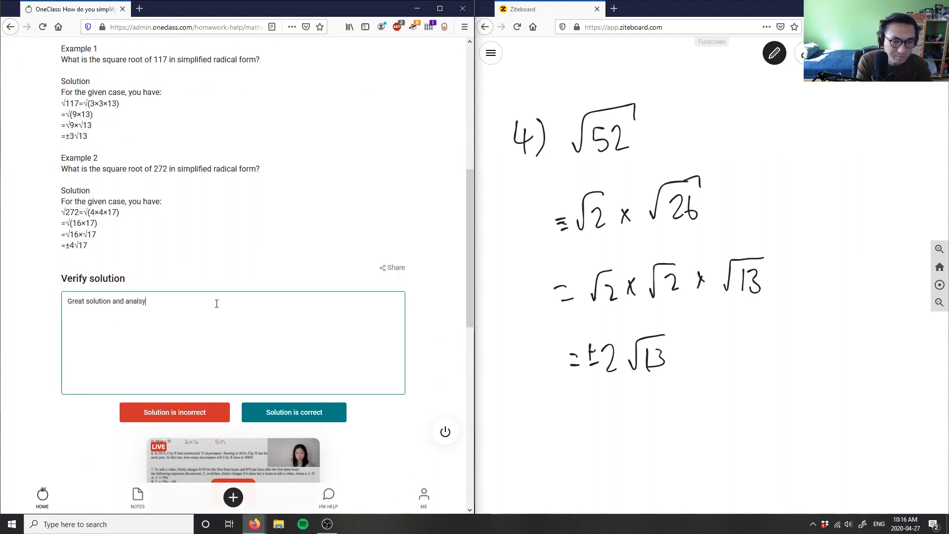